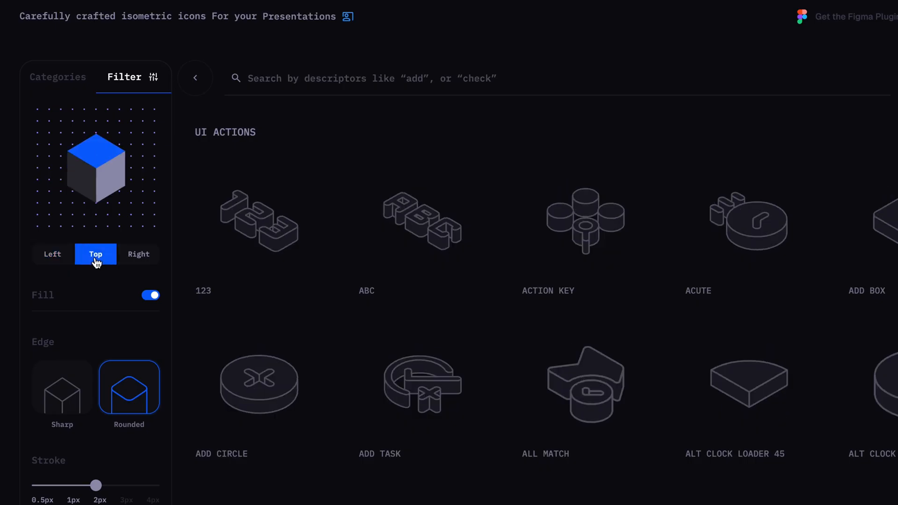
Step: Make the diskette square a component and skew a copy isometric with the Easometric plugin
click(139, 254)
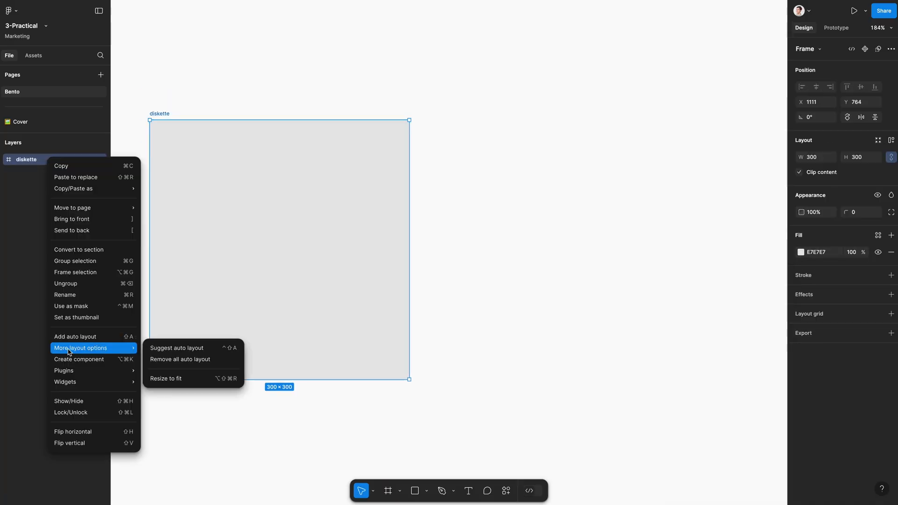
click(79, 359)
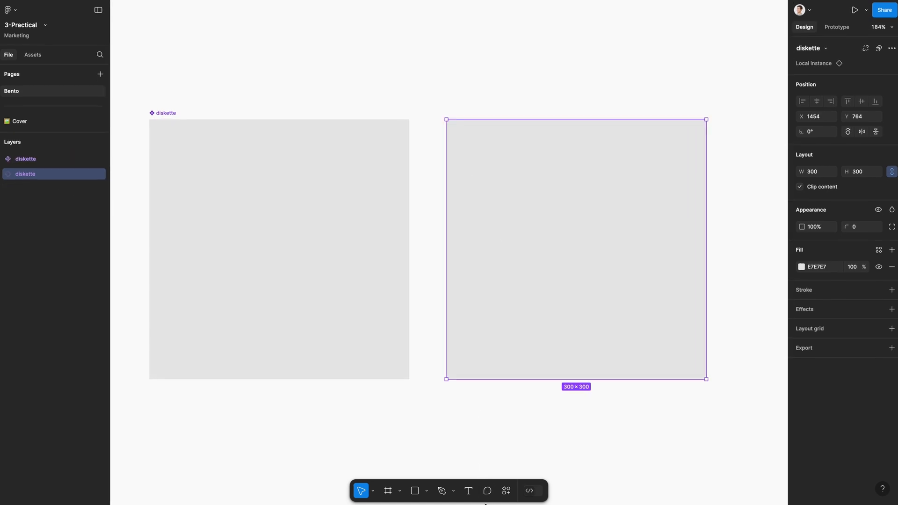
click(506, 491)
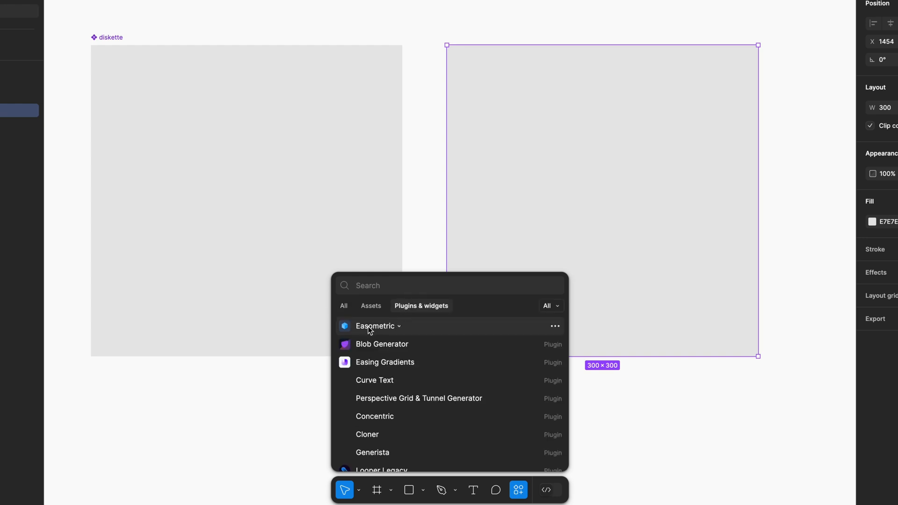
click(374, 326)
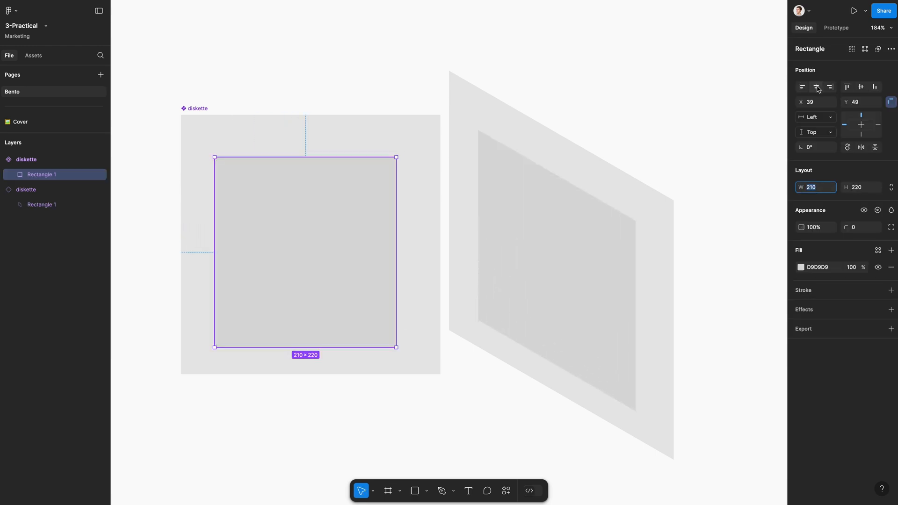
Step: Centre the inner rectangle inside the diskette component
click(26, 159)
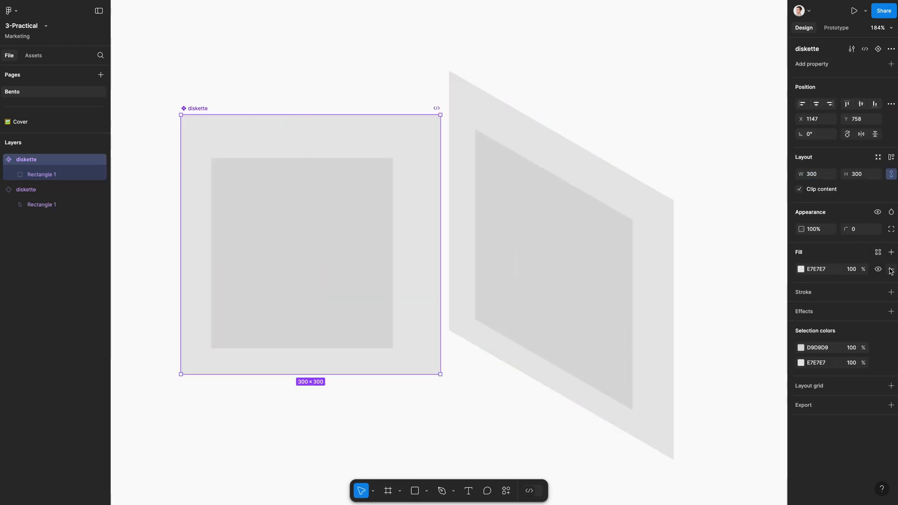
click(41, 174)
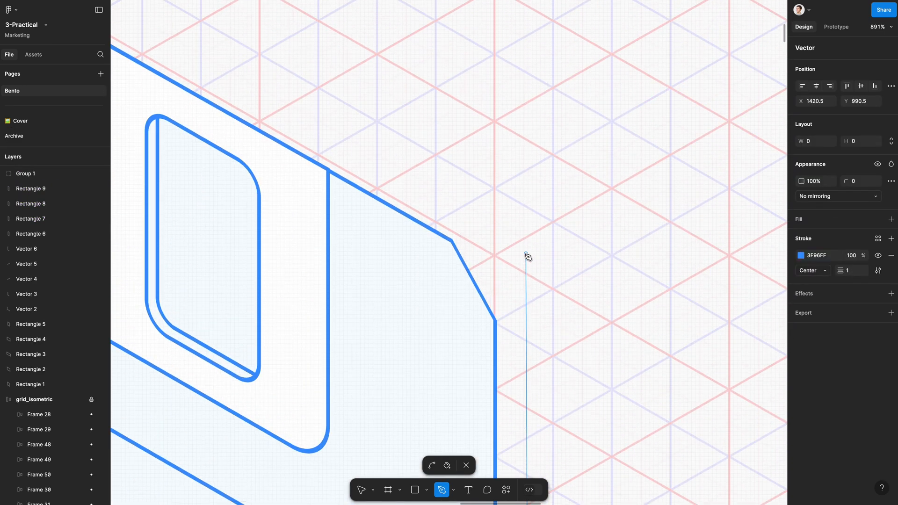
mouse_move(532, 304)
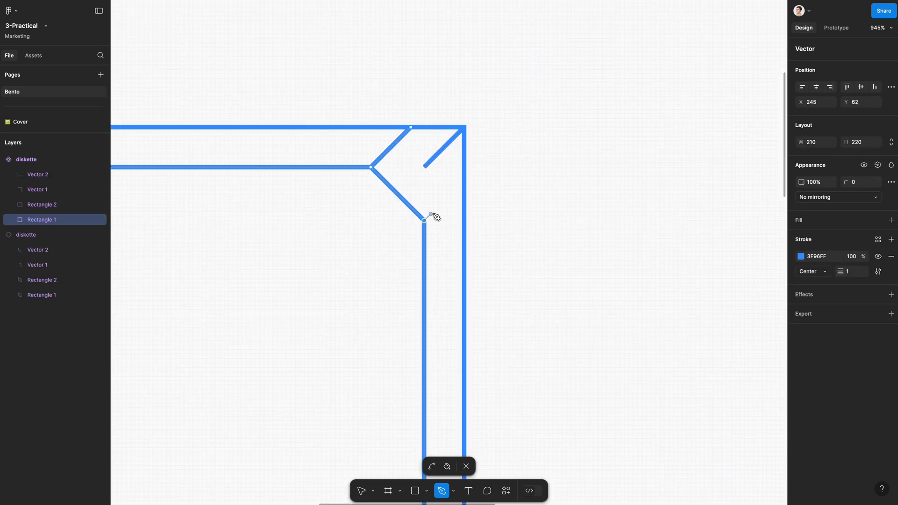
Step: Finish tracing the diskette edges and move to the 'Your AI Companion' card
key(Escape)
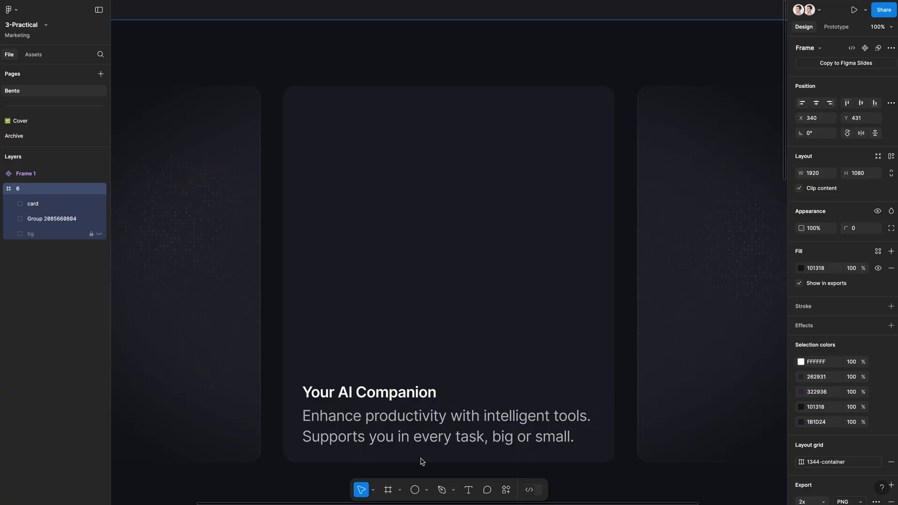
Step: Draw a 460×460 circle on the card with a white inside stroke and no fill
click(414, 489)
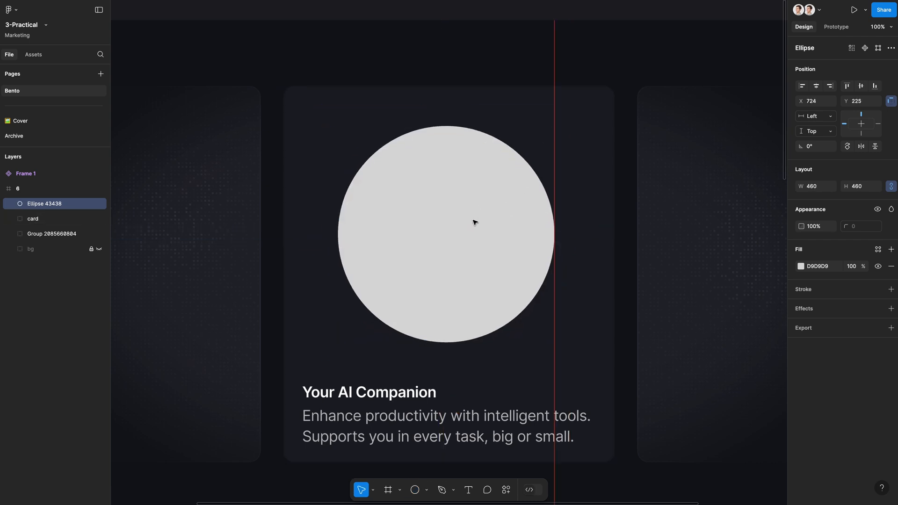
click(891, 289)
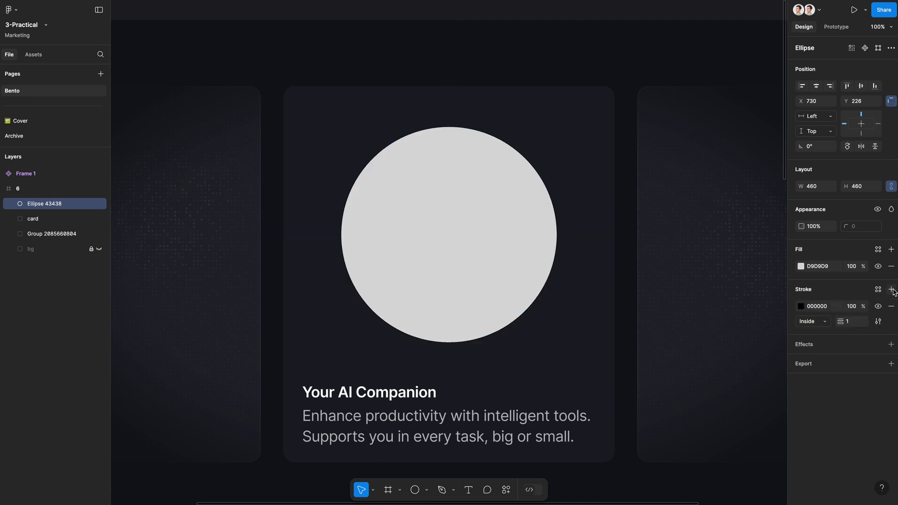
click(799, 305)
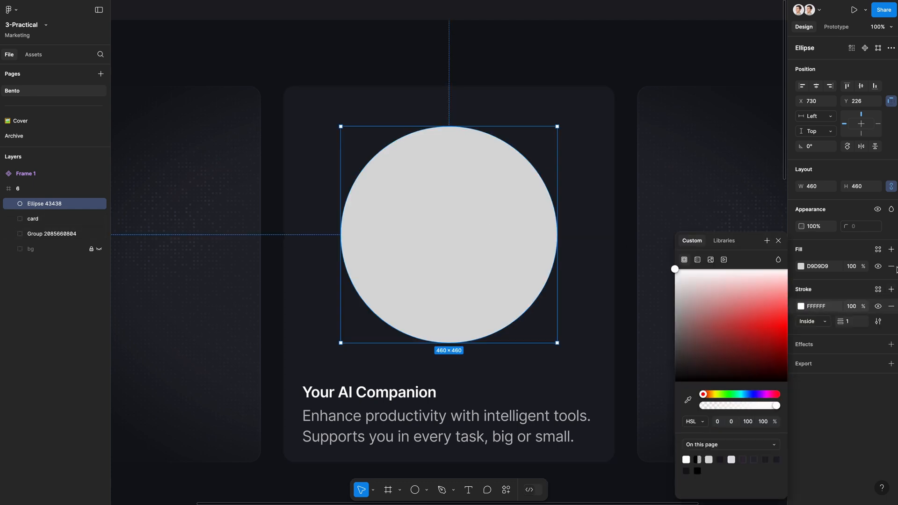
click(517, 489)
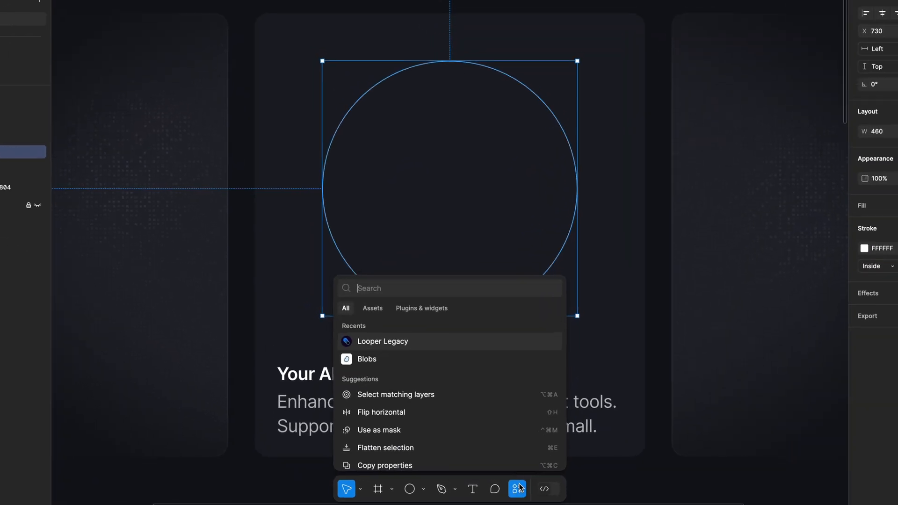
Step: Loop the circle 80 times with sinusoidal rotation and scale offsets into a ribbon blob
click(382, 341)
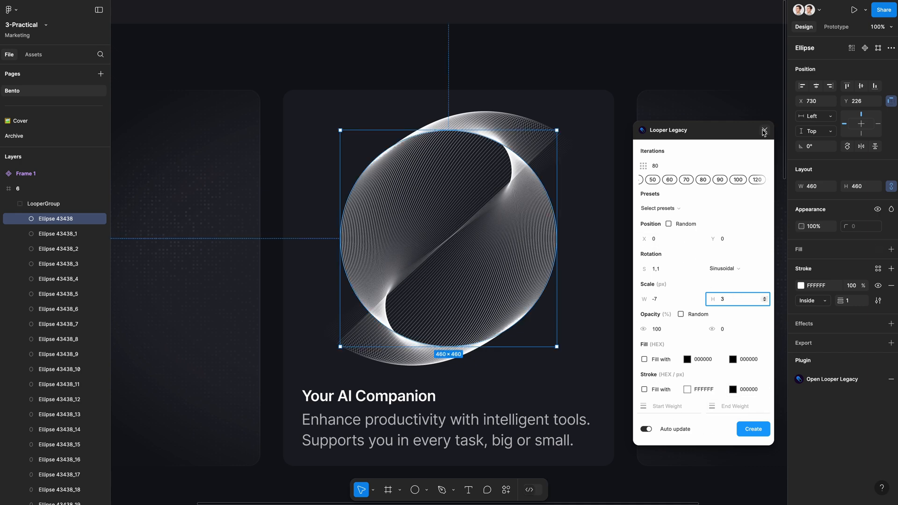
click(764, 130)
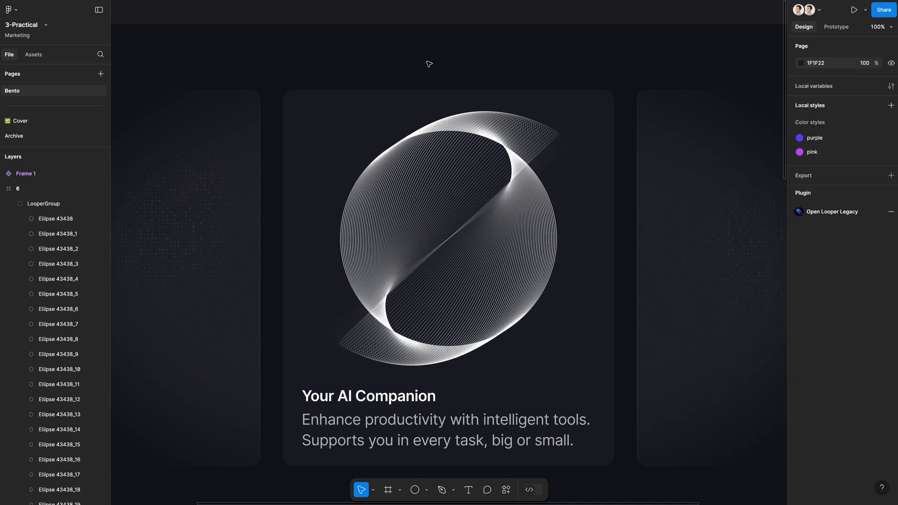
Step: Rename the looped group 'blob', nest it in the card and duplicate it
click(19, 203)
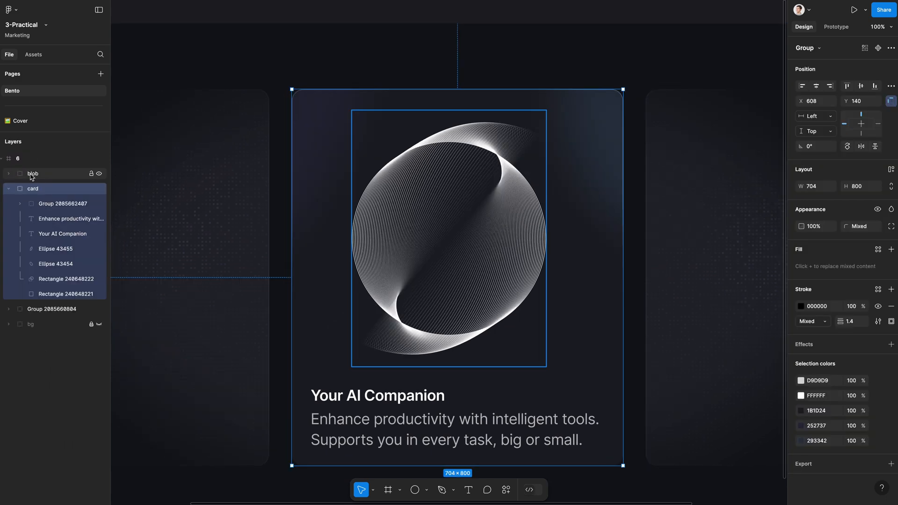
click(44, 188)
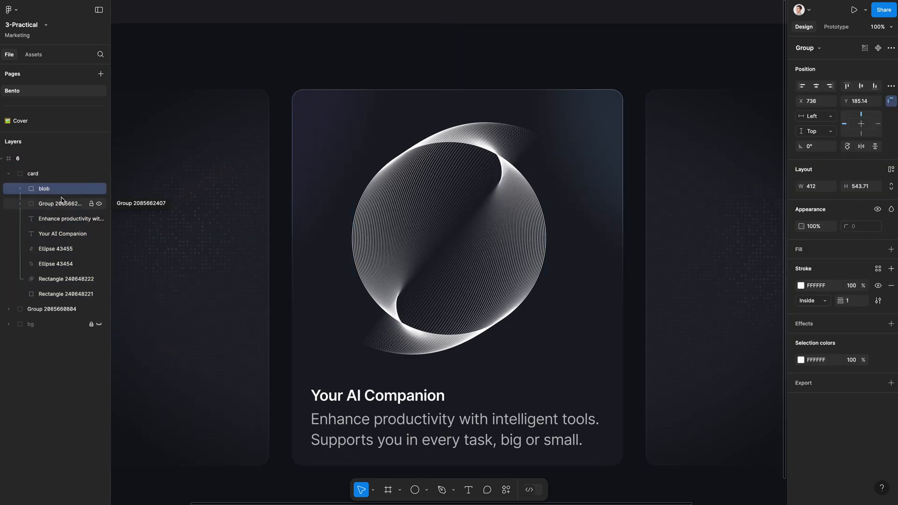
click(59, 188)
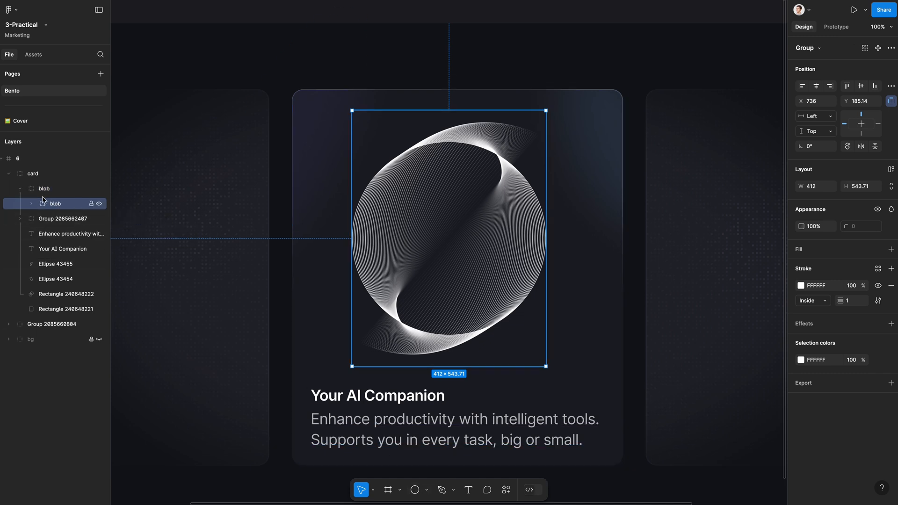
Step: Rename the copy 'blob-mask' and use it as a mask inside the blob group
double_click(55, 202)
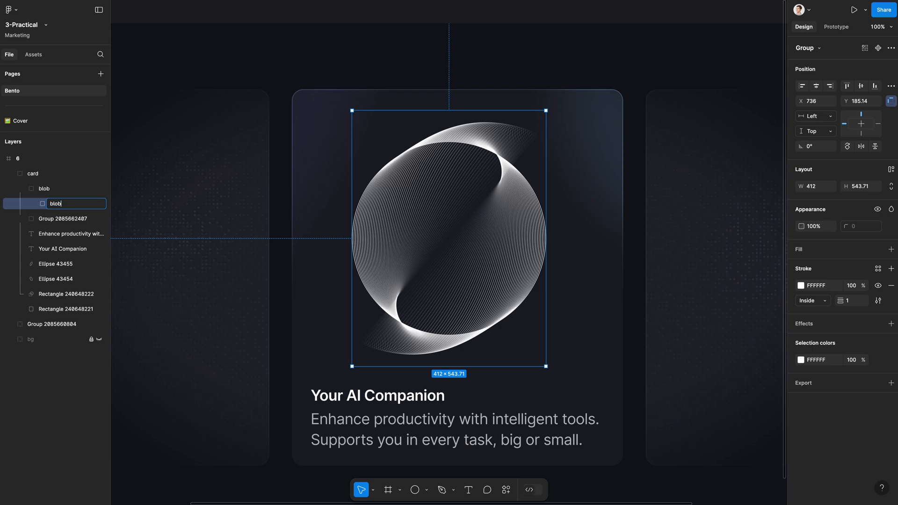
text(blob-mask)
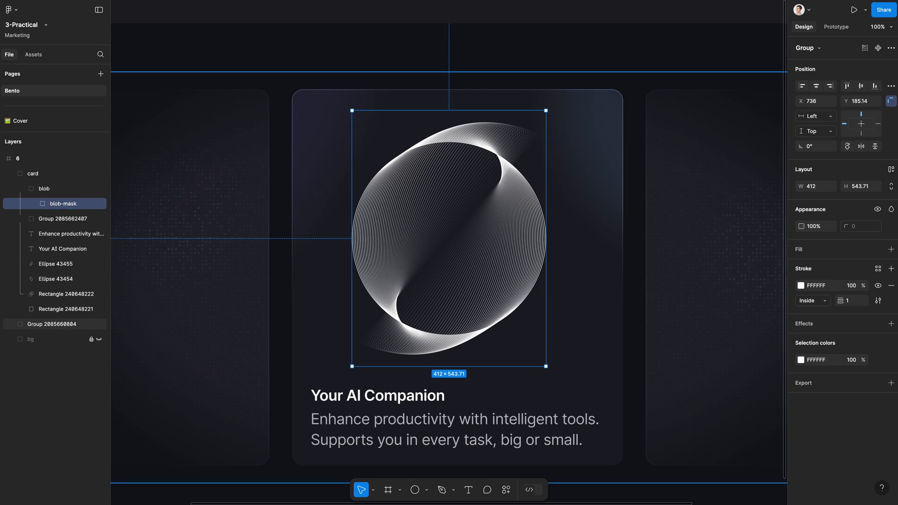
right_click(63, 203)
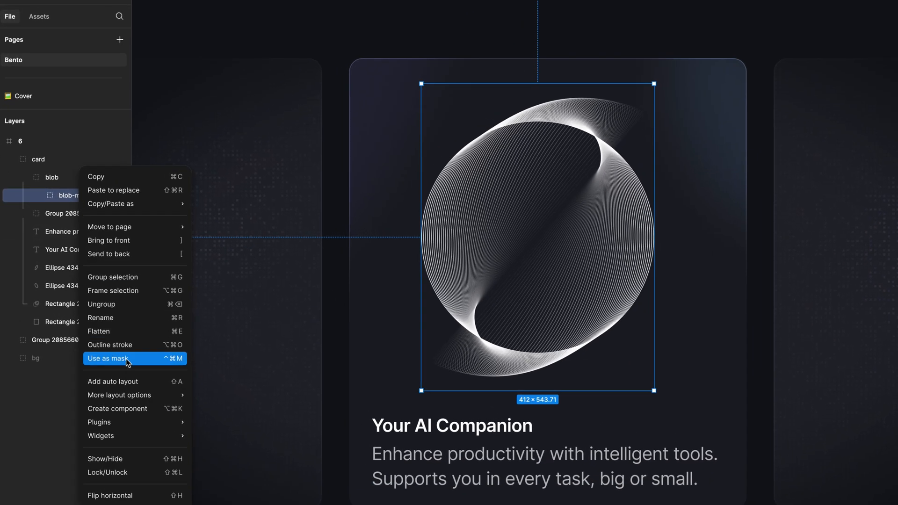
click(108, 359)
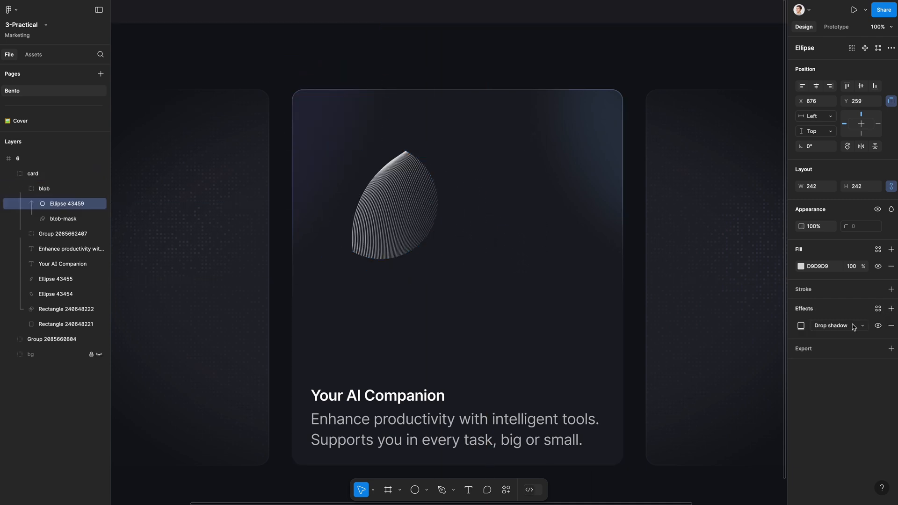
Step: Tint the blob with layer-blurred blue ellipses using Overlay/Lighten blends
click(801, 266)
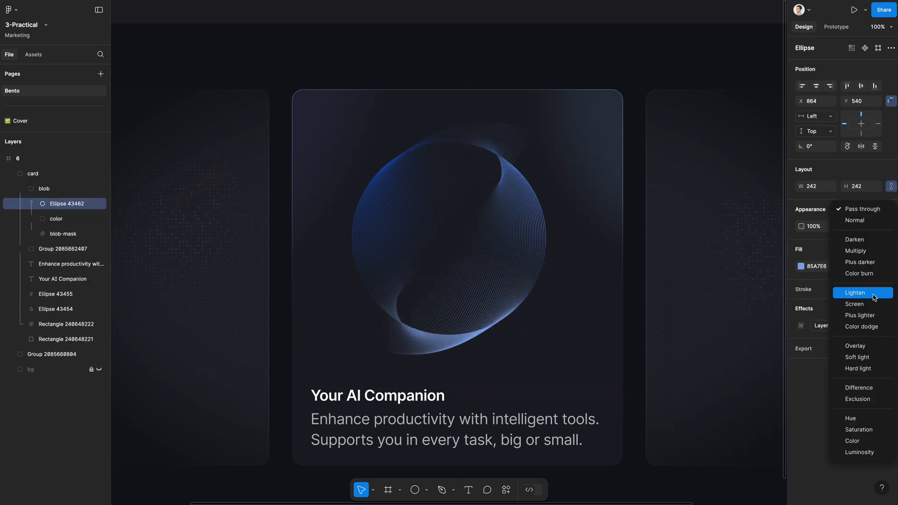
click(855, 345)
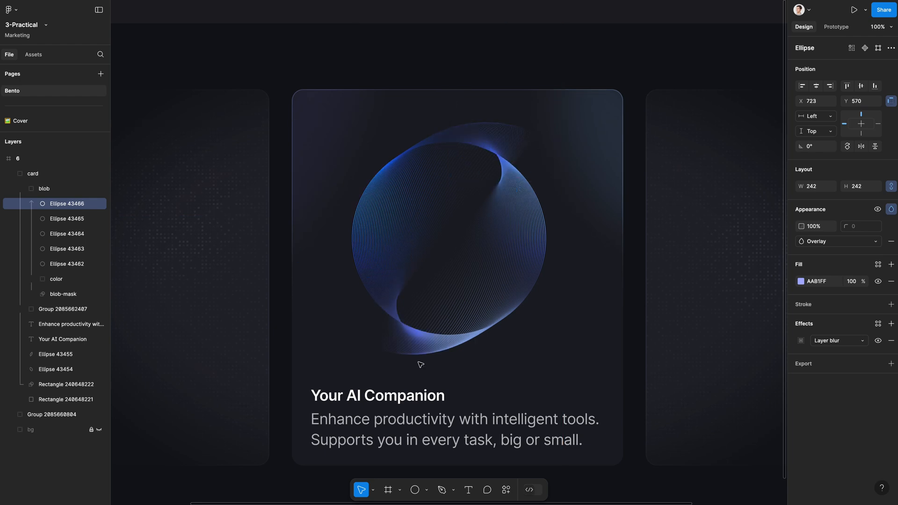
click(516, 489)
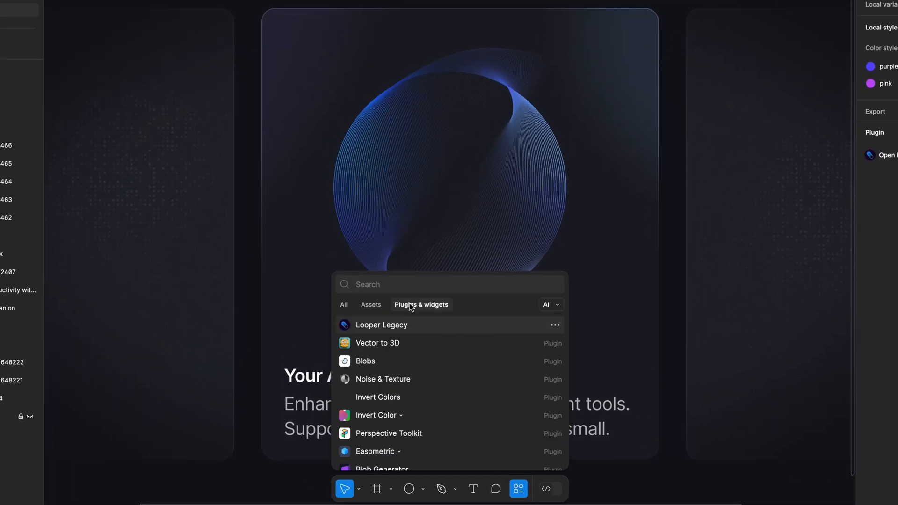
Step: Insert Blobs-plugin shapes with Plus lighter blend, 6270F3 fill and layer blur as orb highlights
click(364, 361)
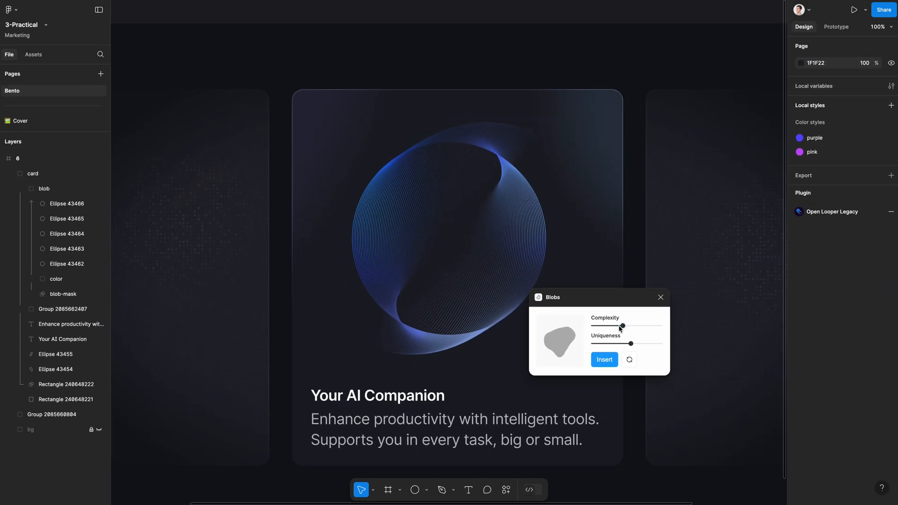
click(603, 359)
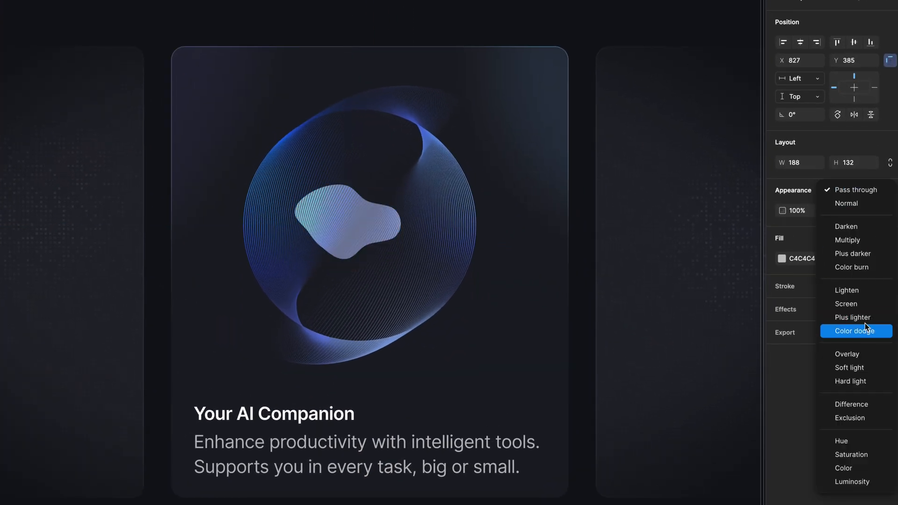
click(852, 317)
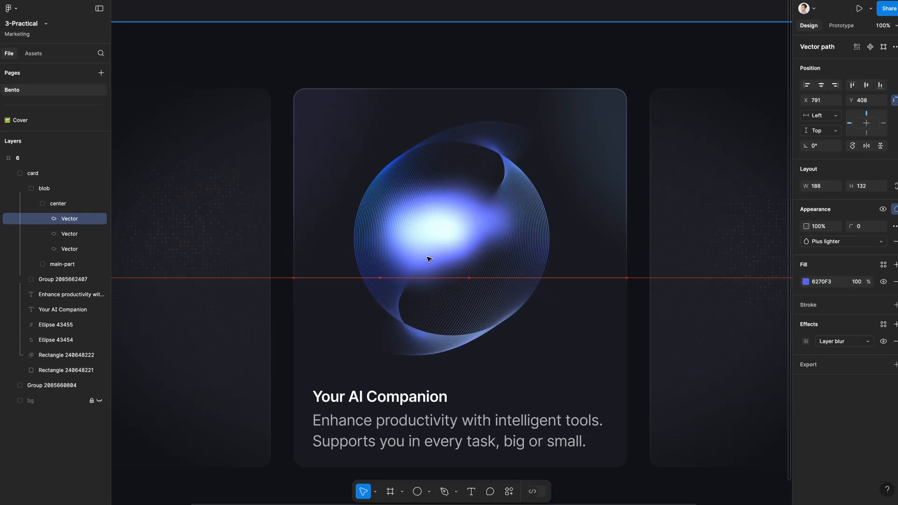
click(808, 282)
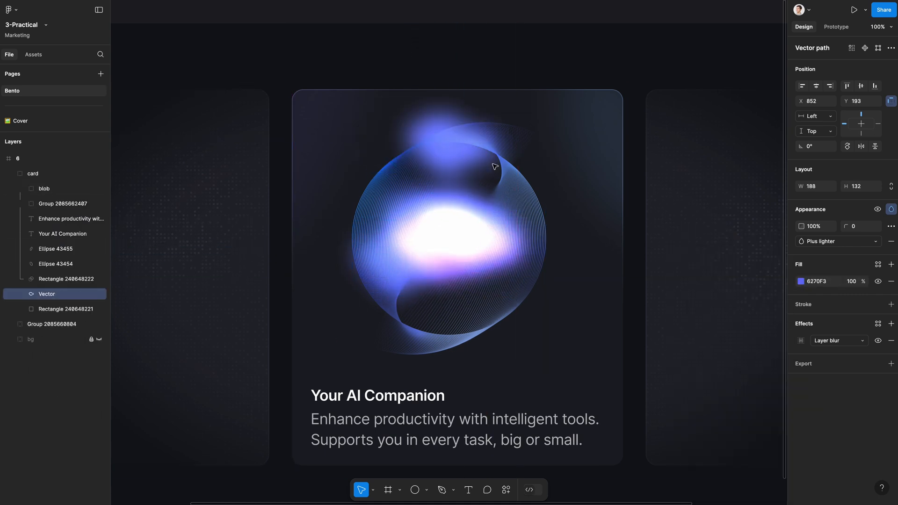
Step: Add a drop shadow effect to the orb's main-part shape
click(801, 340)
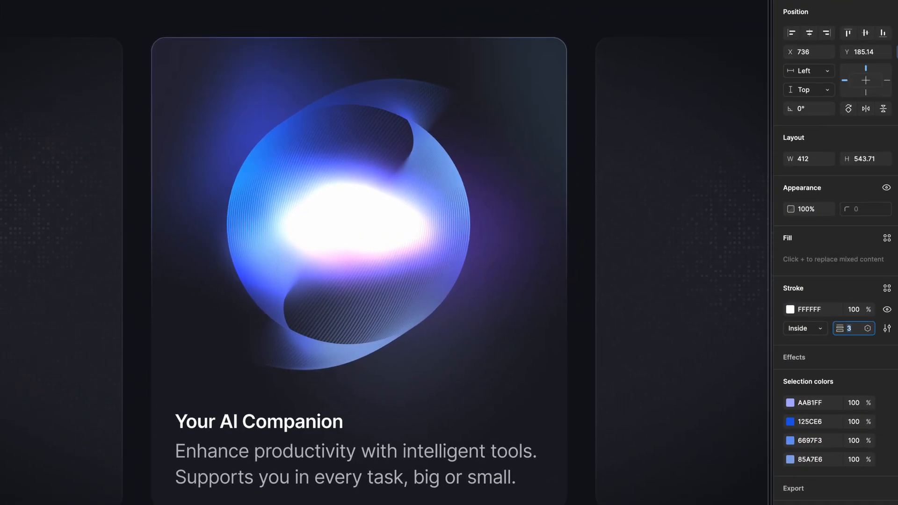
click(891, 343)
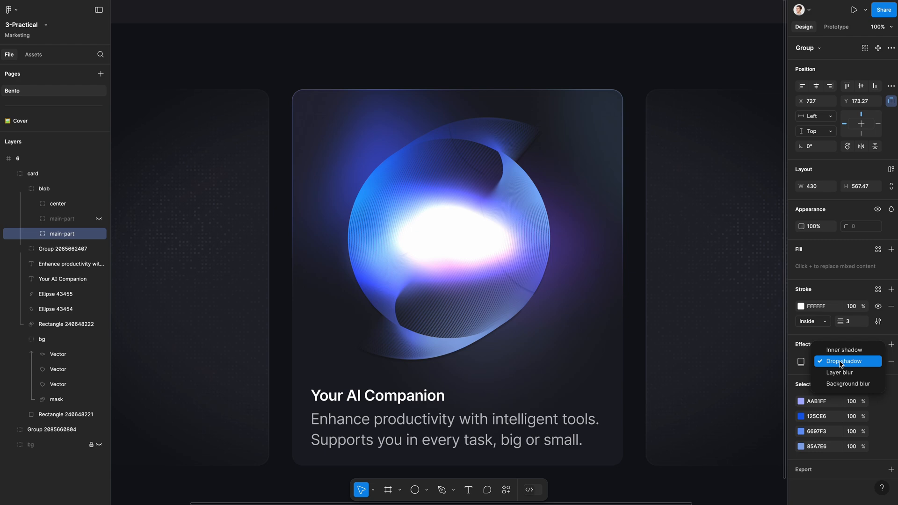
click(839, 373)
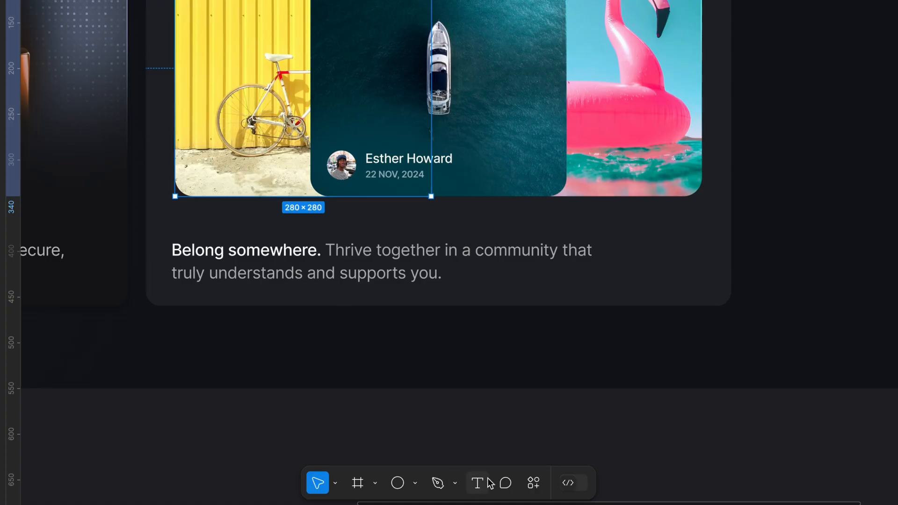
Step: Tilt the gallery's side photos with Y rotation in the Perspective Toolkit
click(532, 483)
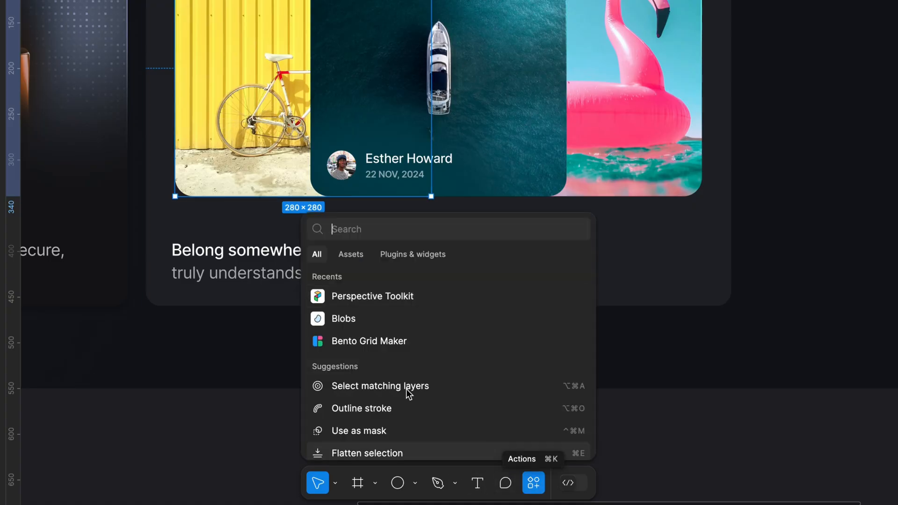
click(371, 296)
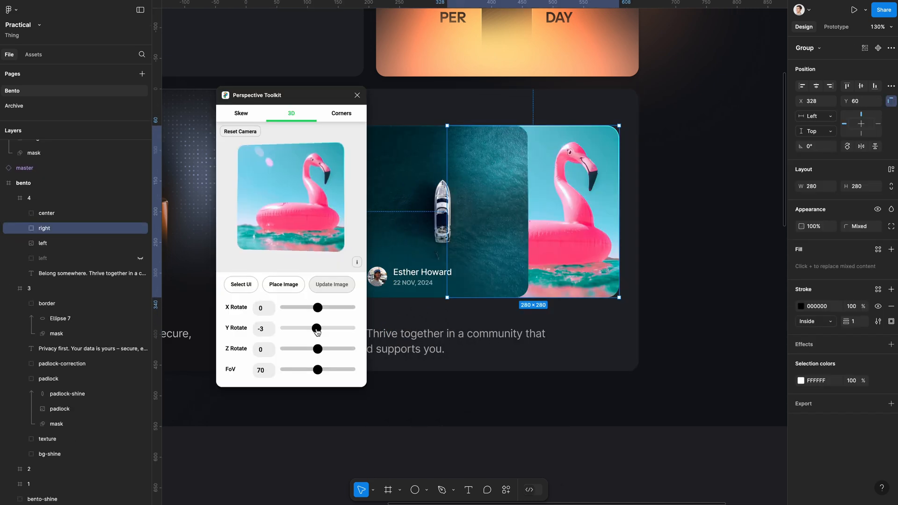
click(505, 489)
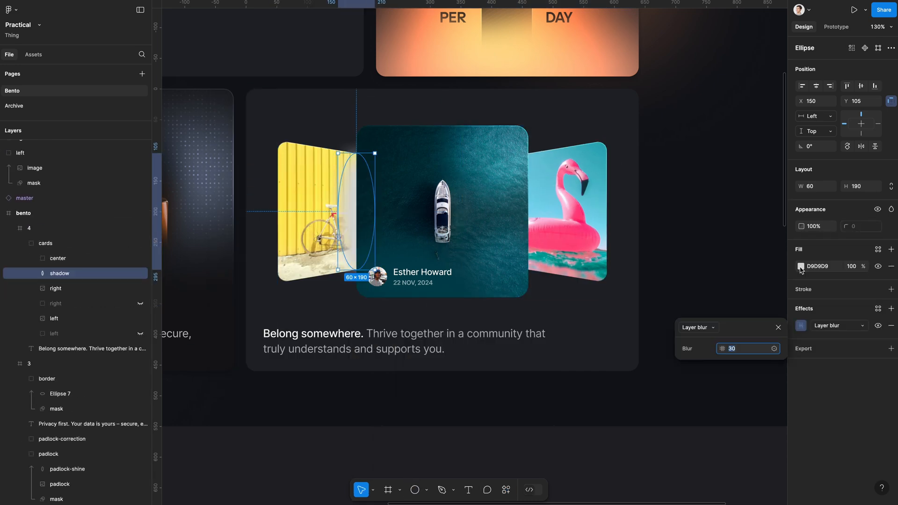
Step: Add blurred shadow and shine ellipses and mask the card contents to its rectangle
click(58, 258)
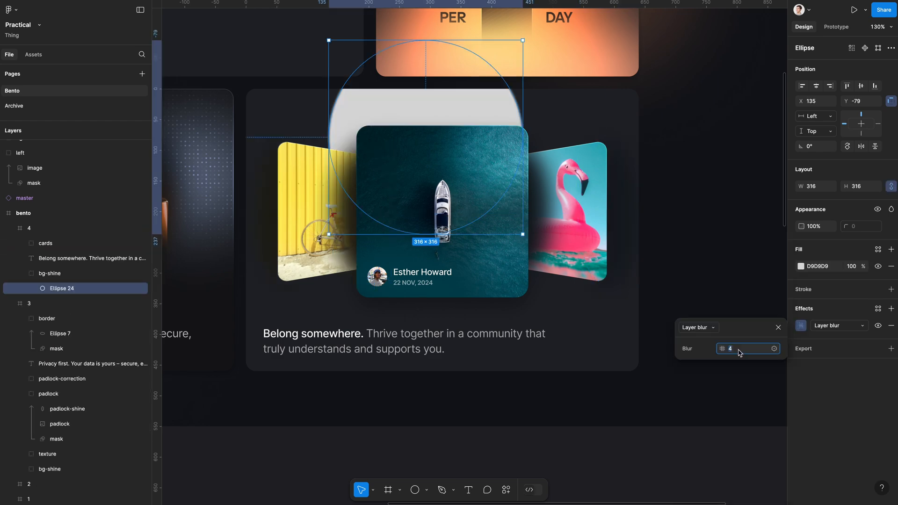
click(801, 267)
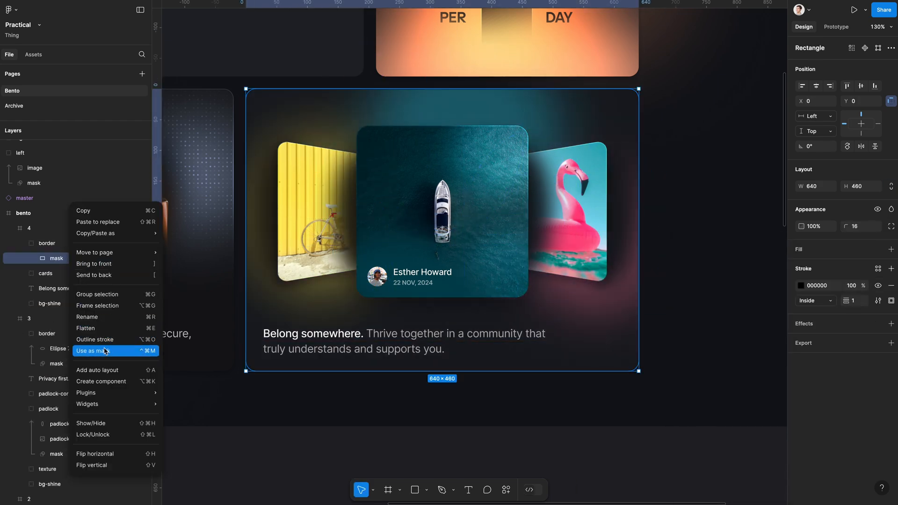
click(94, 351)
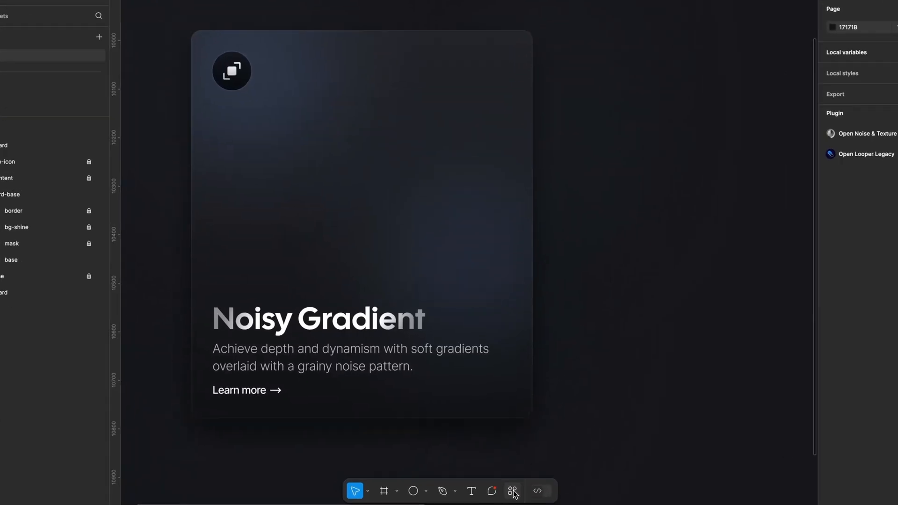
Step: Pick a fine grain pattern in Noise & Texture and add it to the base layer
click(512, 491)
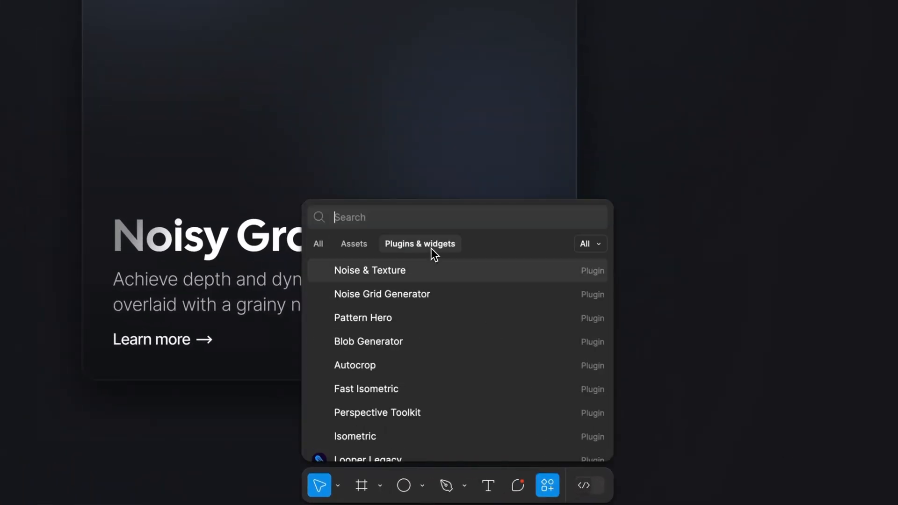
click(369, 270)
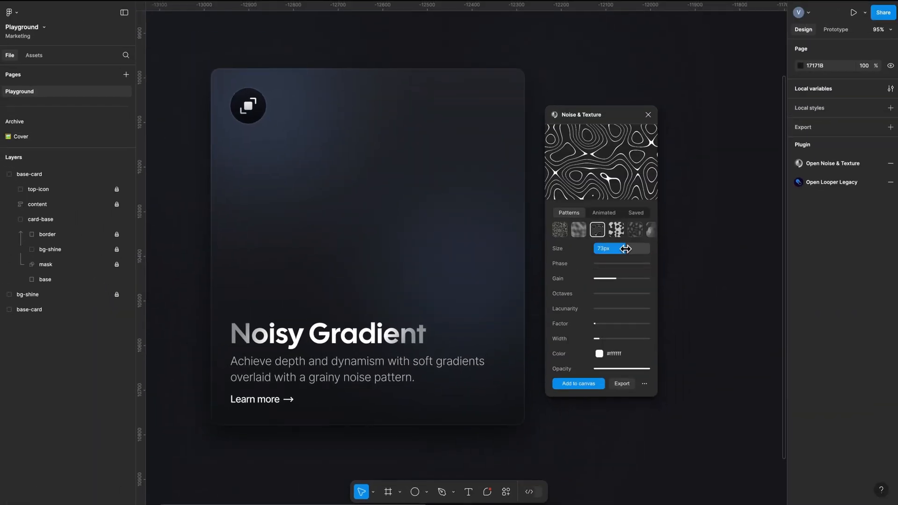
click(601, 230)
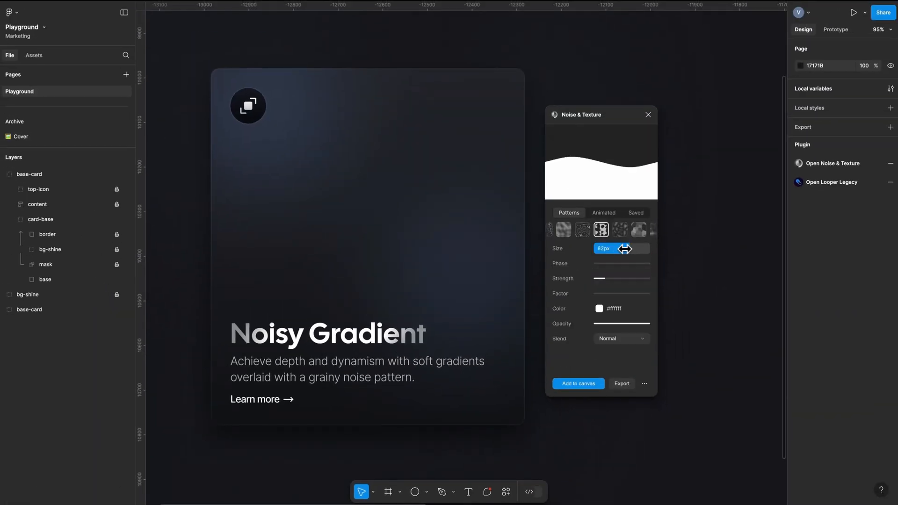
click(604, 213)
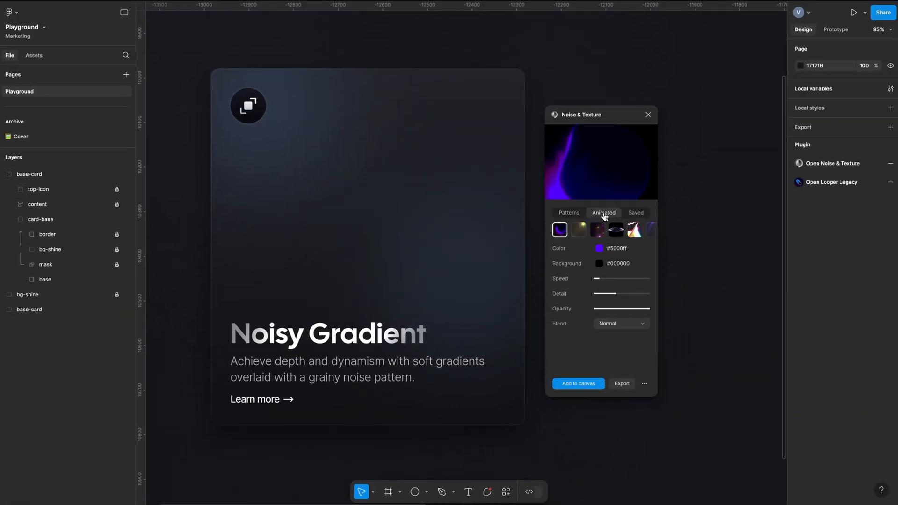
click(578, 230)
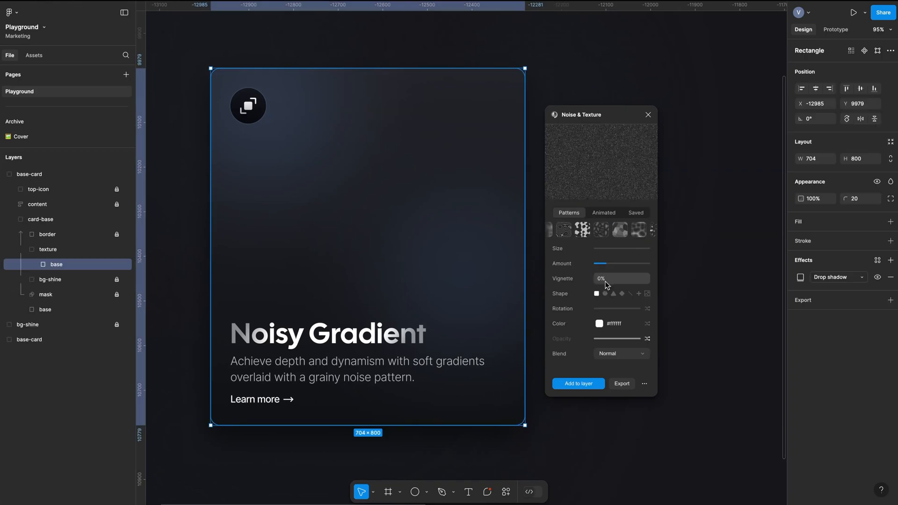
click(577, 384)
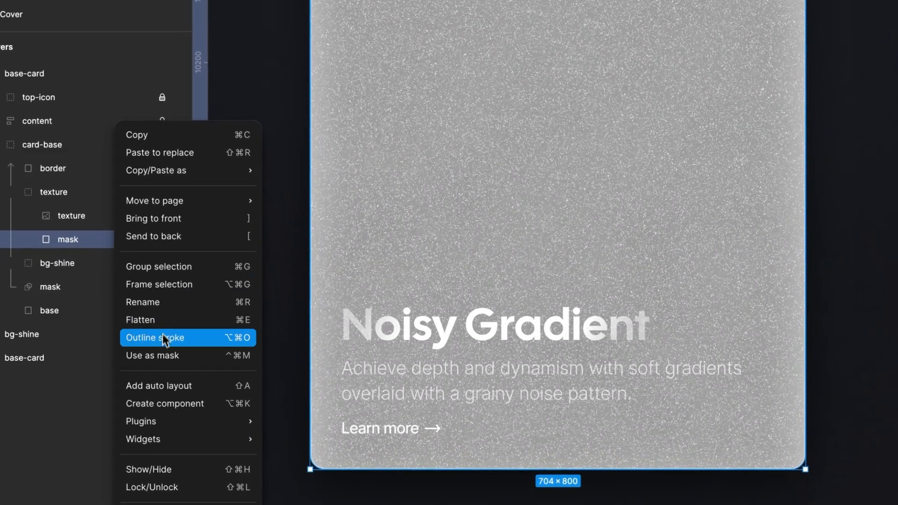
Step: Mask the grain texture to the Noisy Gradient card's shape
click(155, 338)
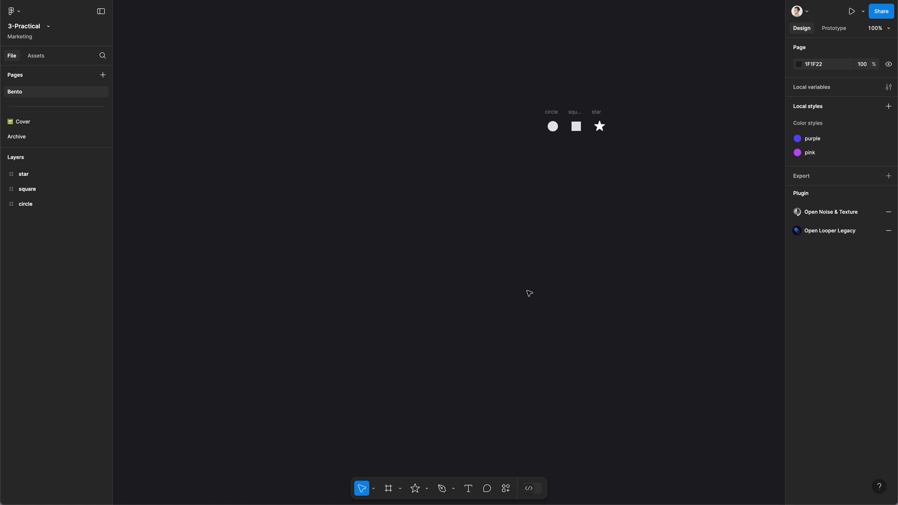
Step: Generate a 1024×1024 Noise & Texture dot pattern from the circle layer and add it to the canvas
click(504, 488)
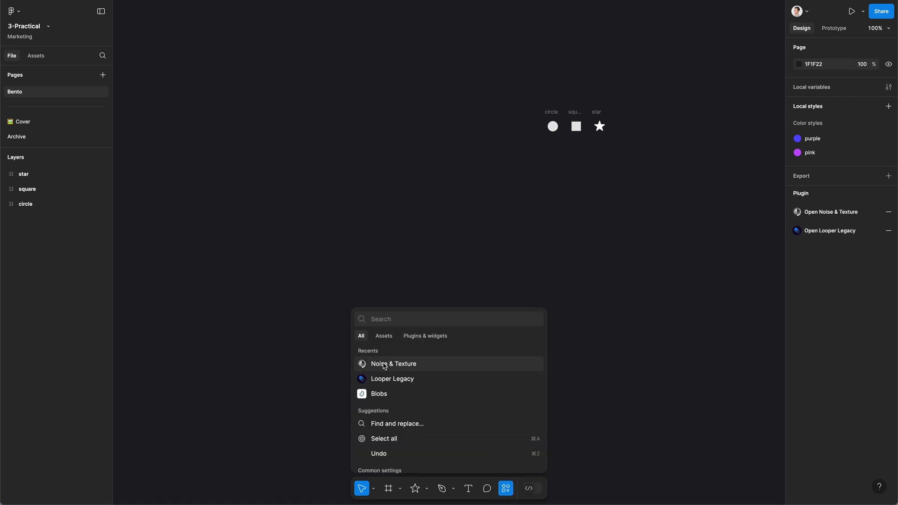
click(394, 363)
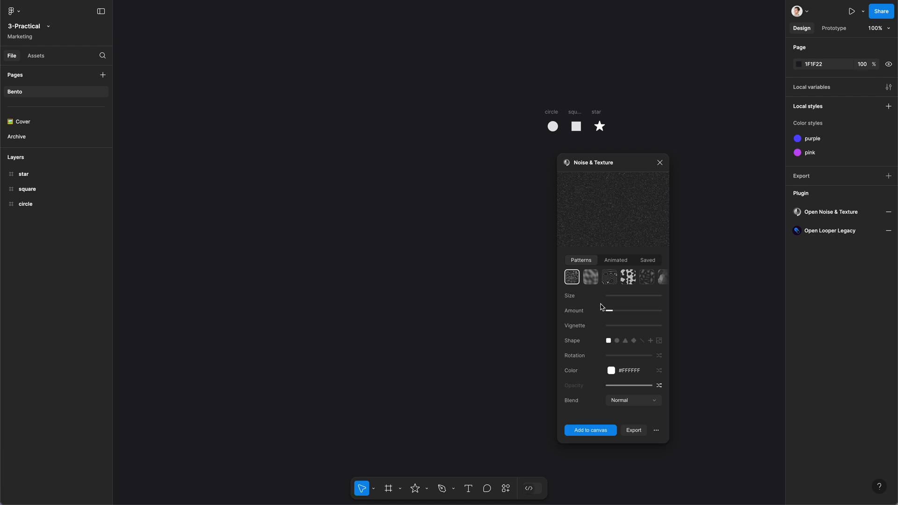
click(659, 341)
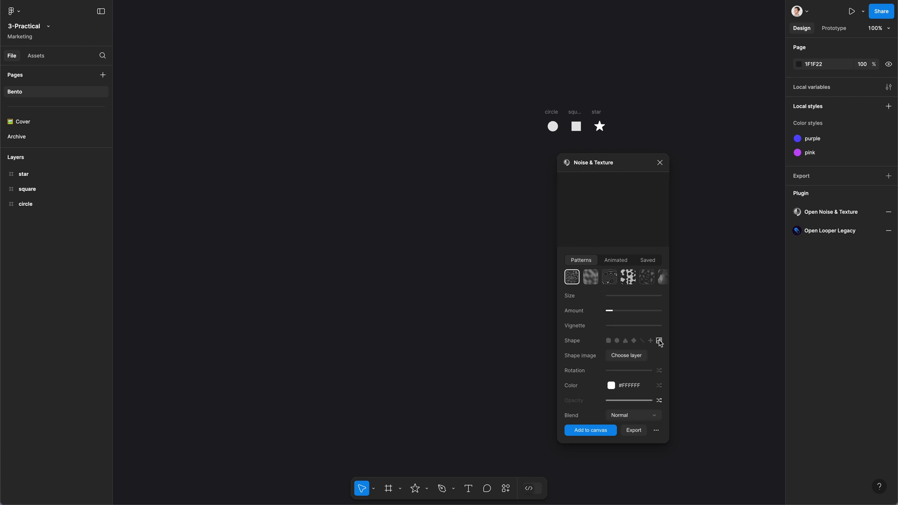
click(658, 340)
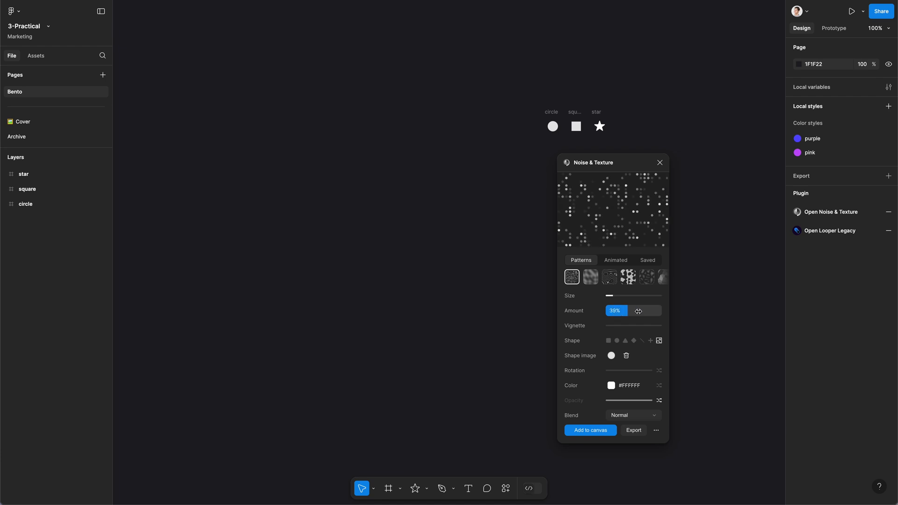
click(590, 430)
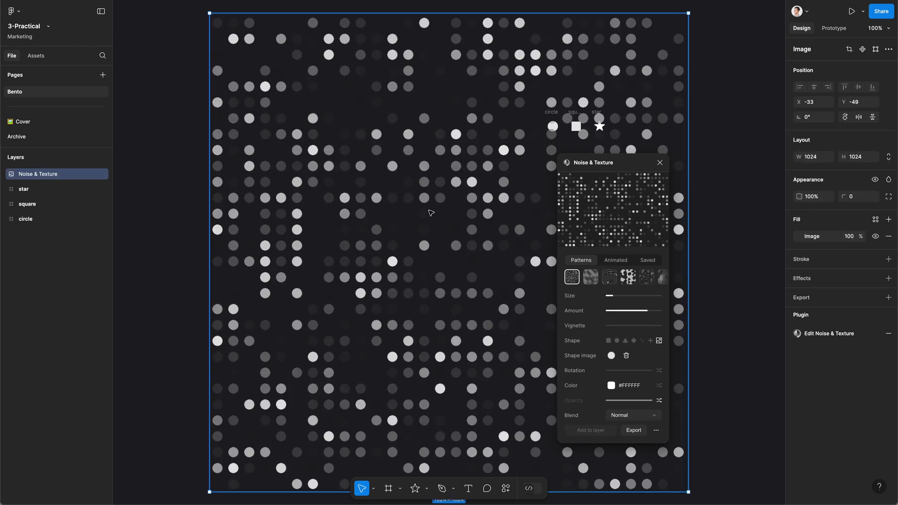